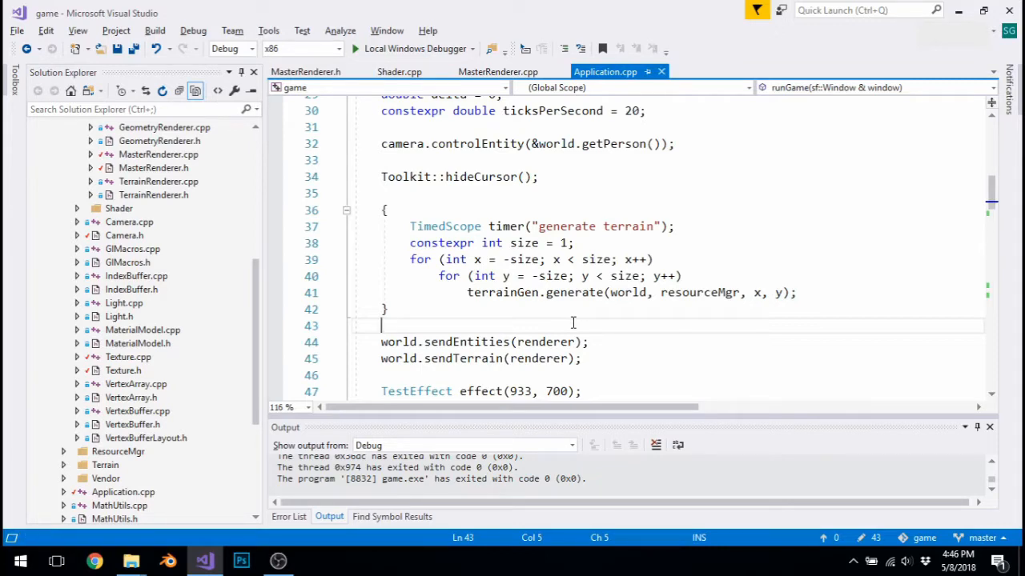
# Select EvergreenTree.obj in the res\models folder and show its file actions
pyautogui.click(131, 561)
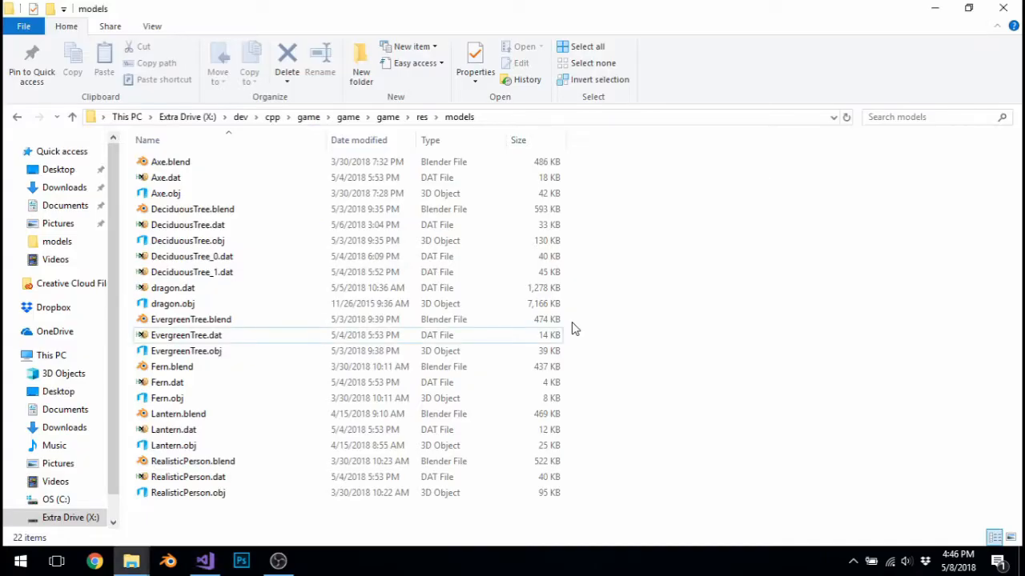
pyautogui.moveTo(484, 256)
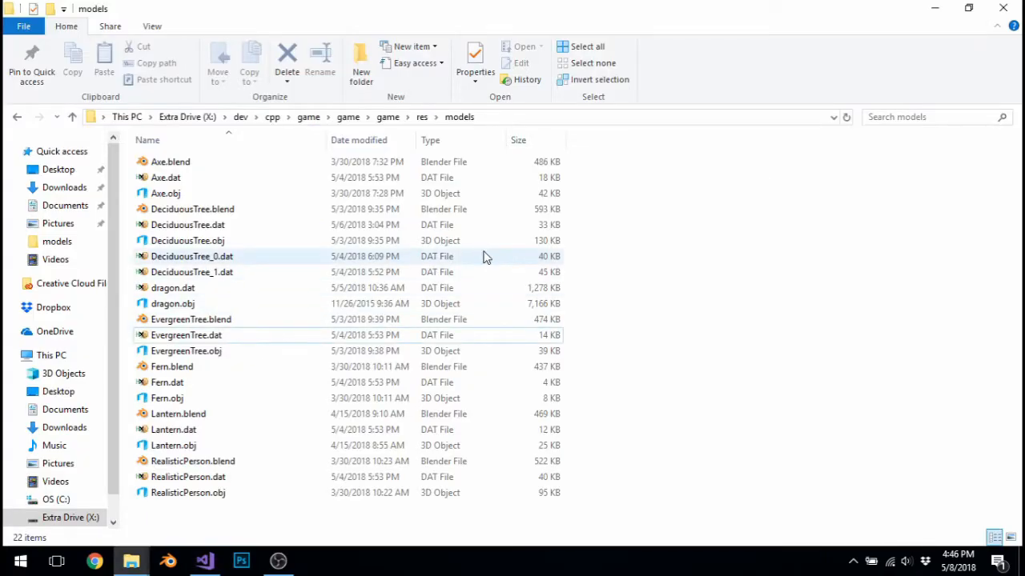
pyautogui.moveTo(417, 381)
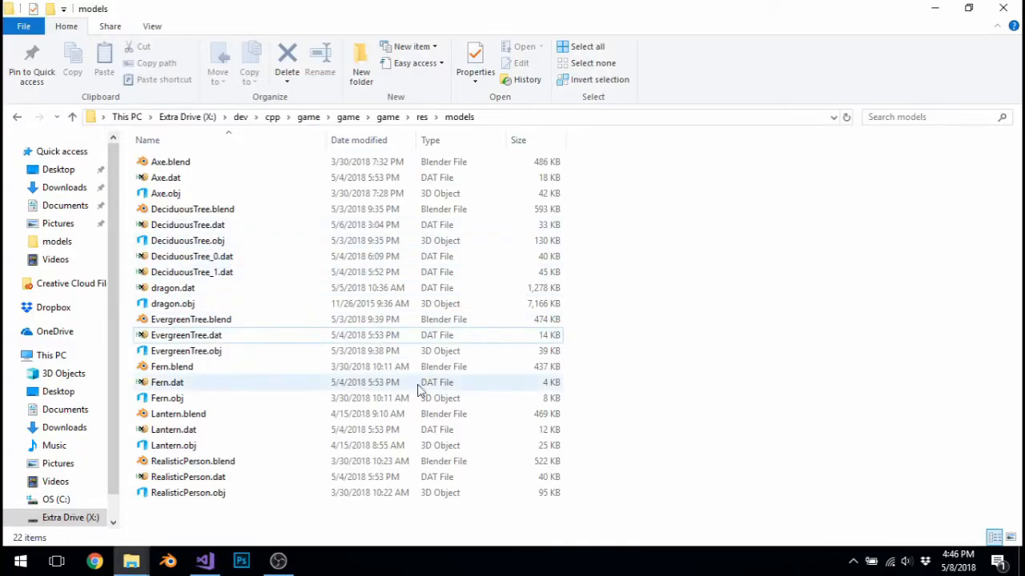
pyautogui.click(186, 351)
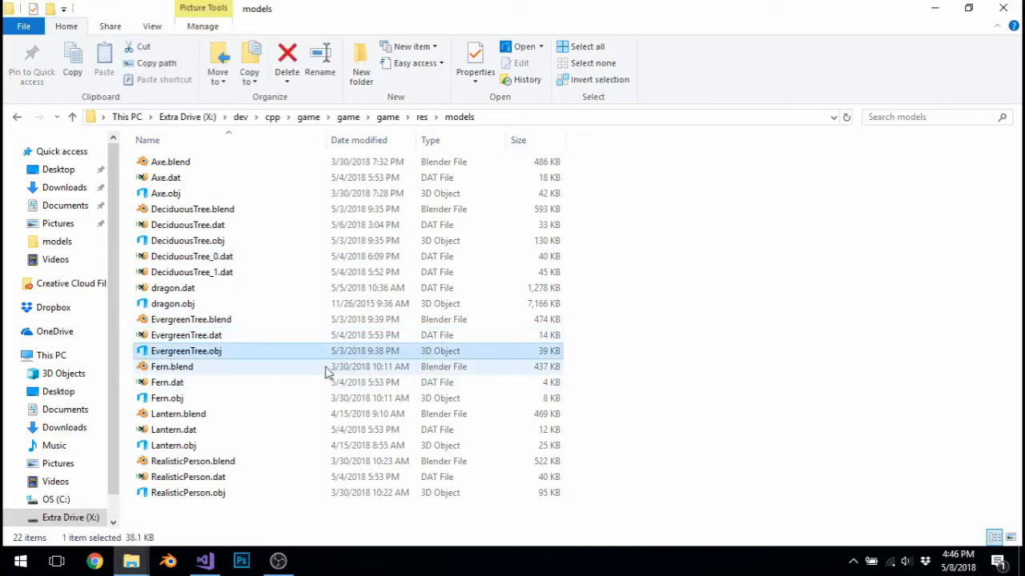
pyautogui.moveTo(286, 356)
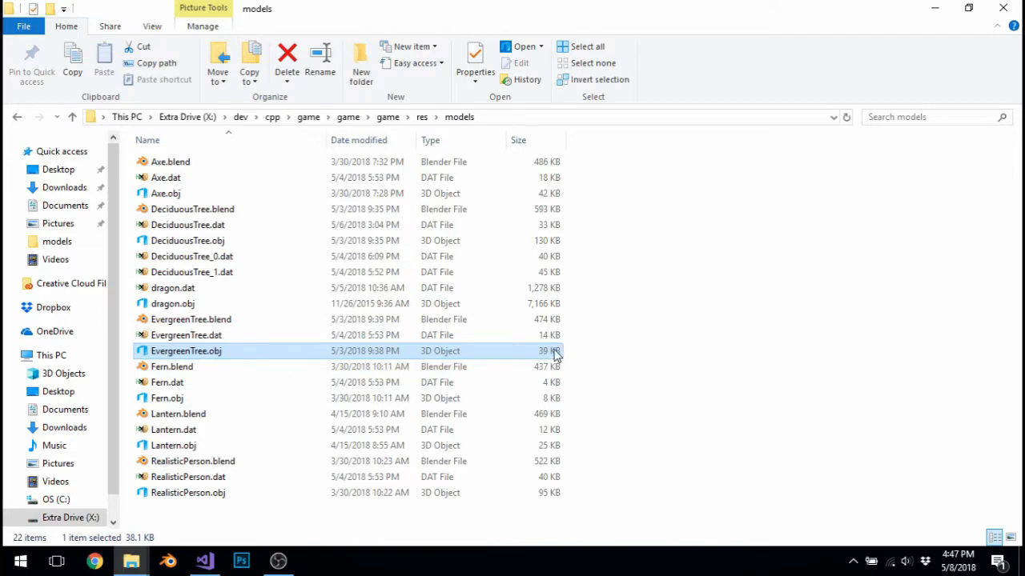
pyautogui.rightClick(185, 351)
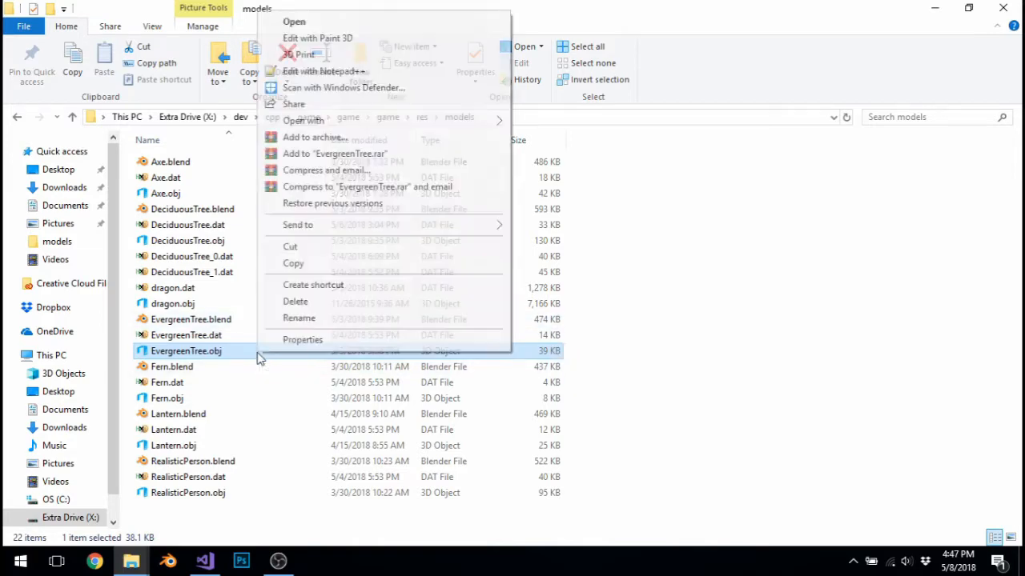
# View EvergreenTree.obj's Blender-exported vertex lines in Notepad++, then return to the folder
pyautogui.click(323, 70)
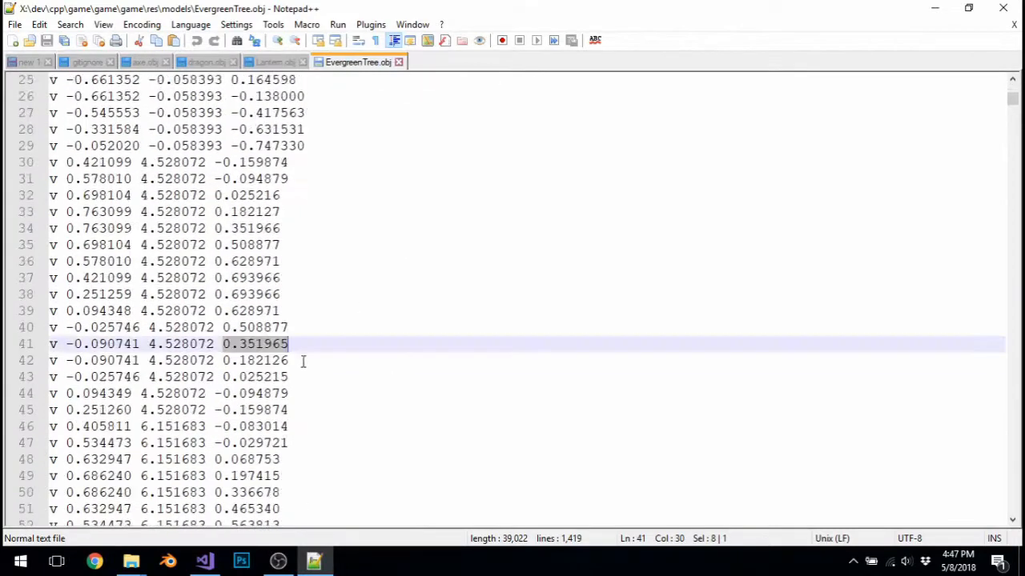
pyautogui.scroll(3)
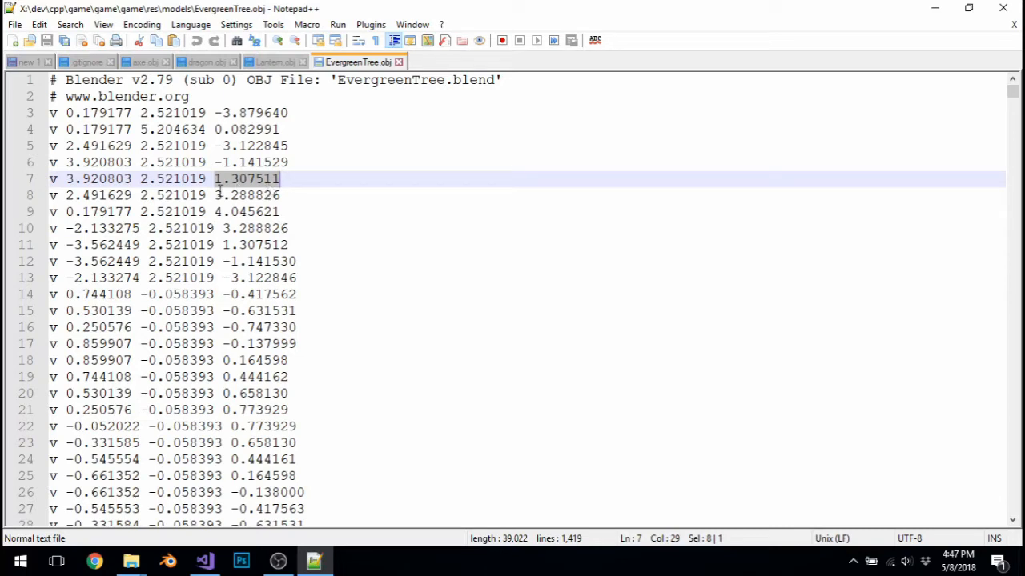
pyautogui.click(211, 196)
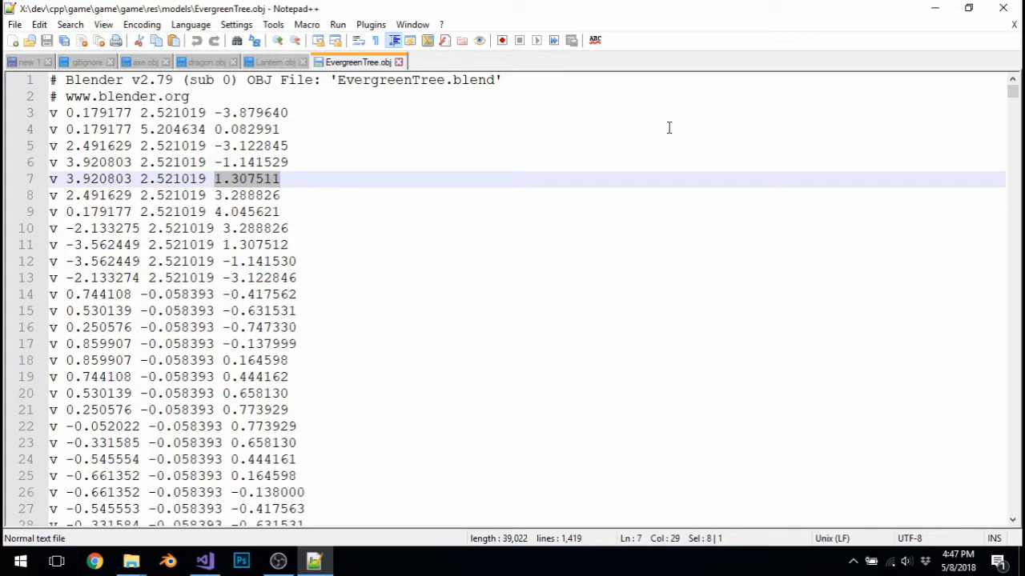
pyautogui.click(132, 560)
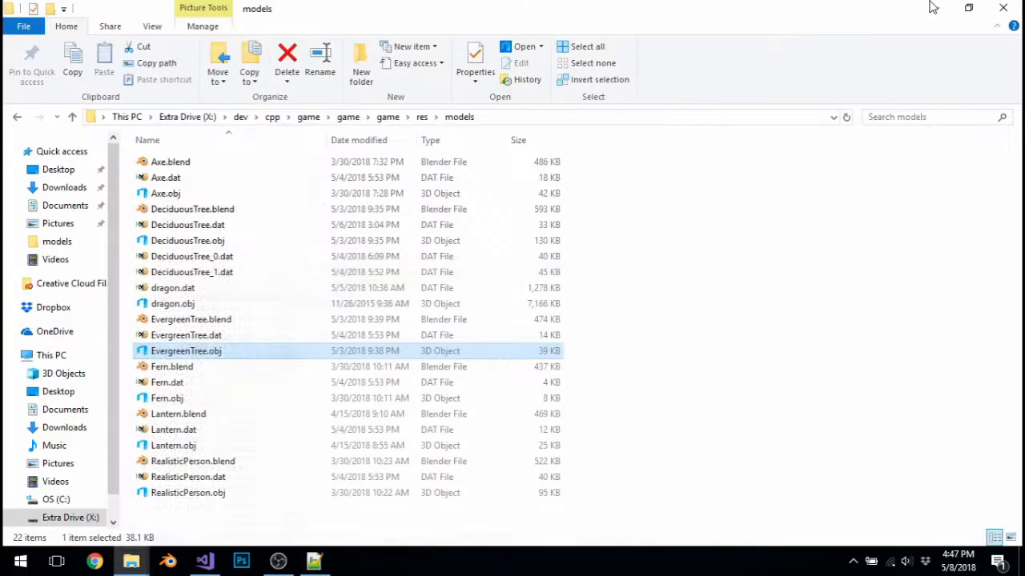
pyautogui.click(186, 334)
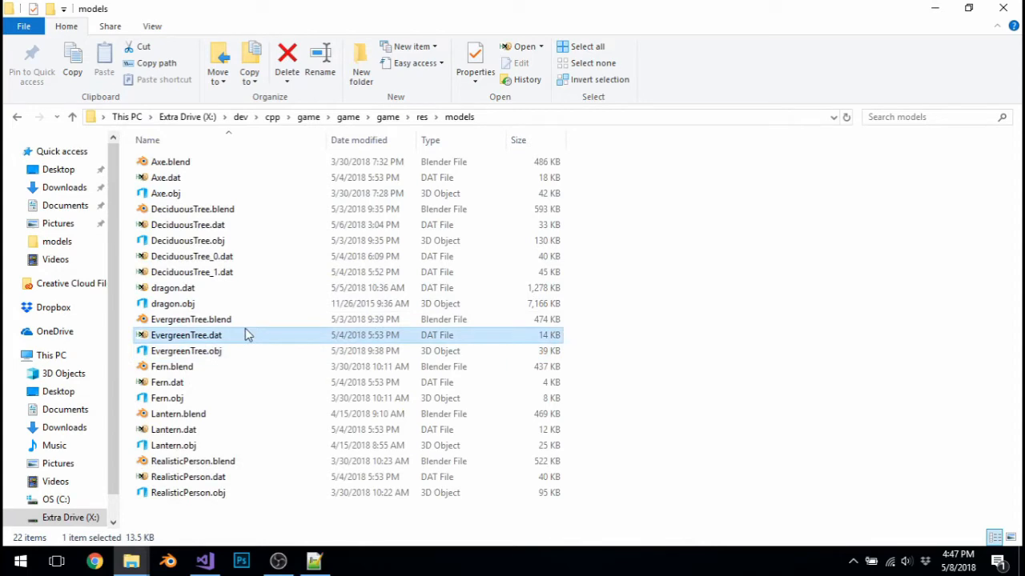
pyautogui.moveTo(484, 336)
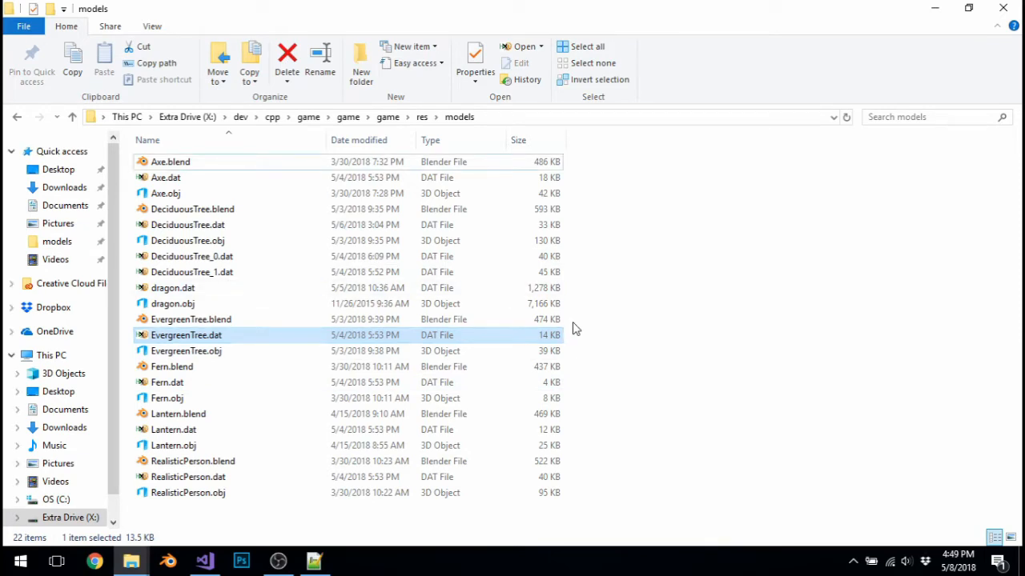
pyautogui.moveTo(234, 336)
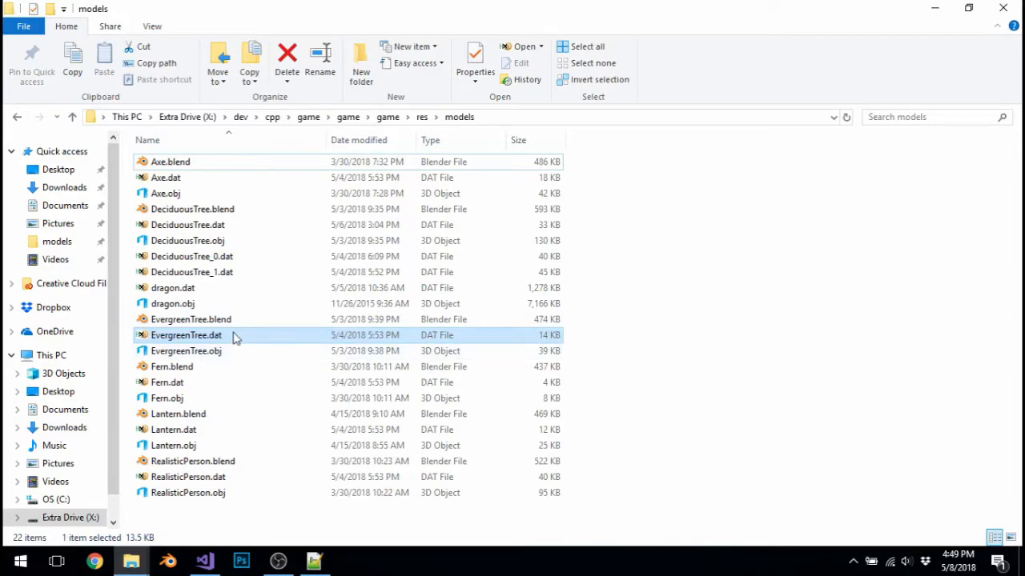
pyautogui.moveTo(192, 344)
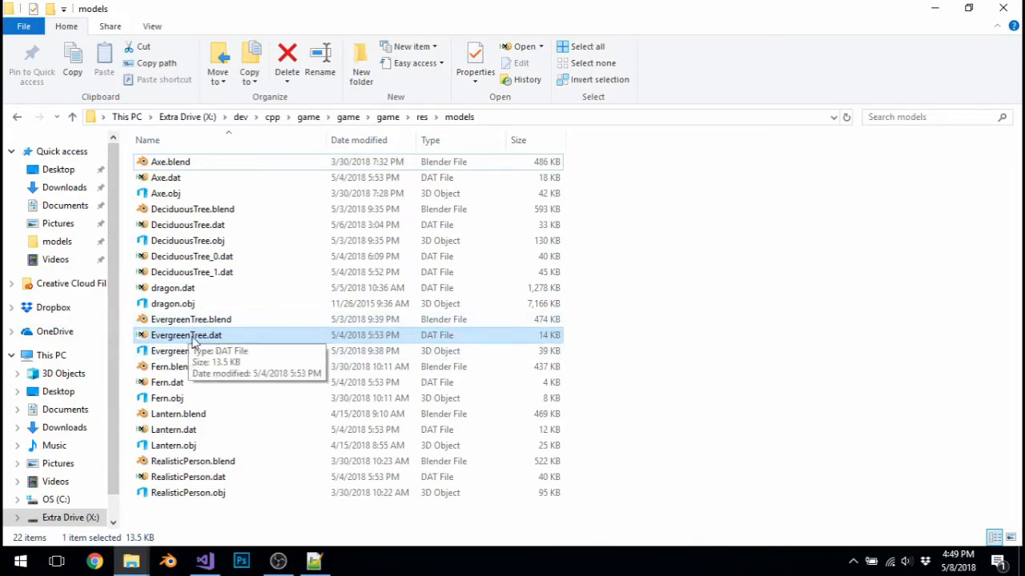
# Inspect EvergreenTree.dat's header bytes in HxD and browse through the binary data
pyautogui.doubleClick(185, 334)
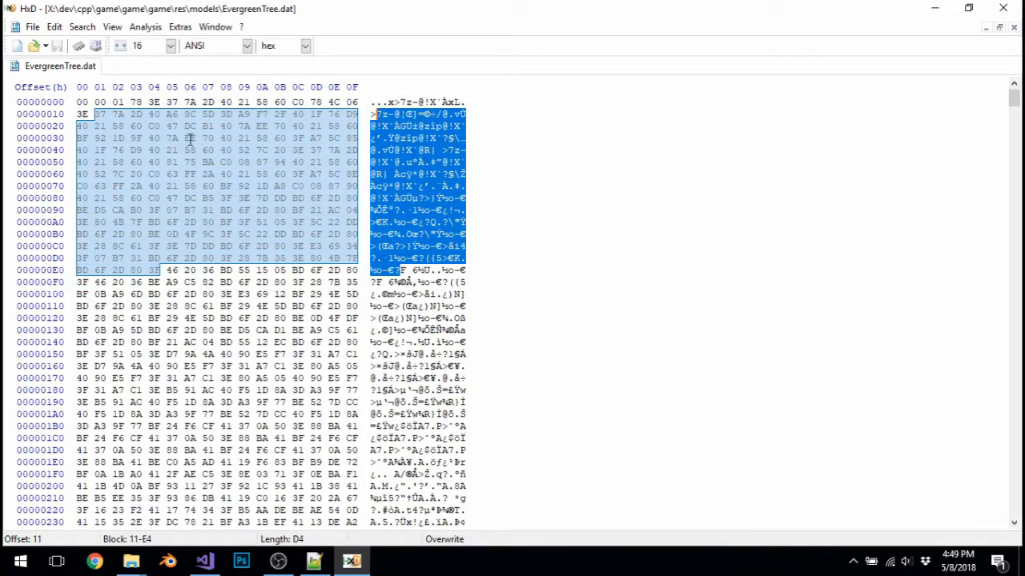
pyautogui.click(80, 102)
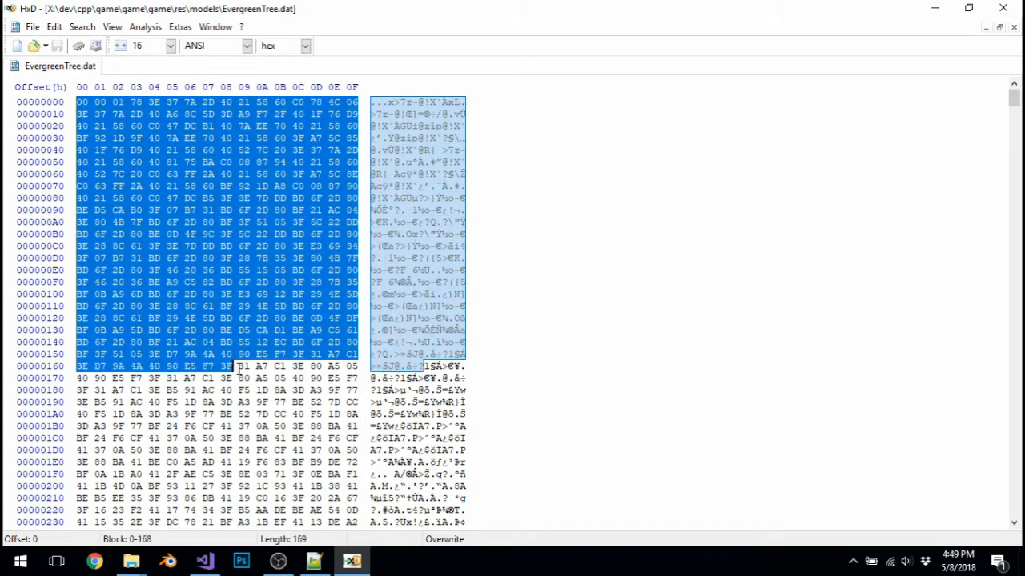
pyautogui.click(204, 173)
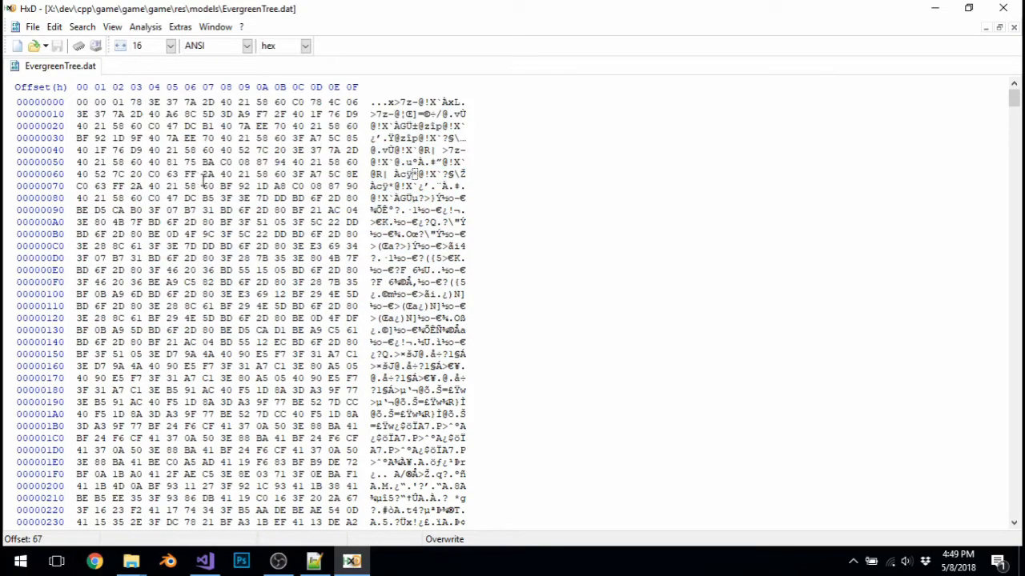
pyautogui.scroll(-3)
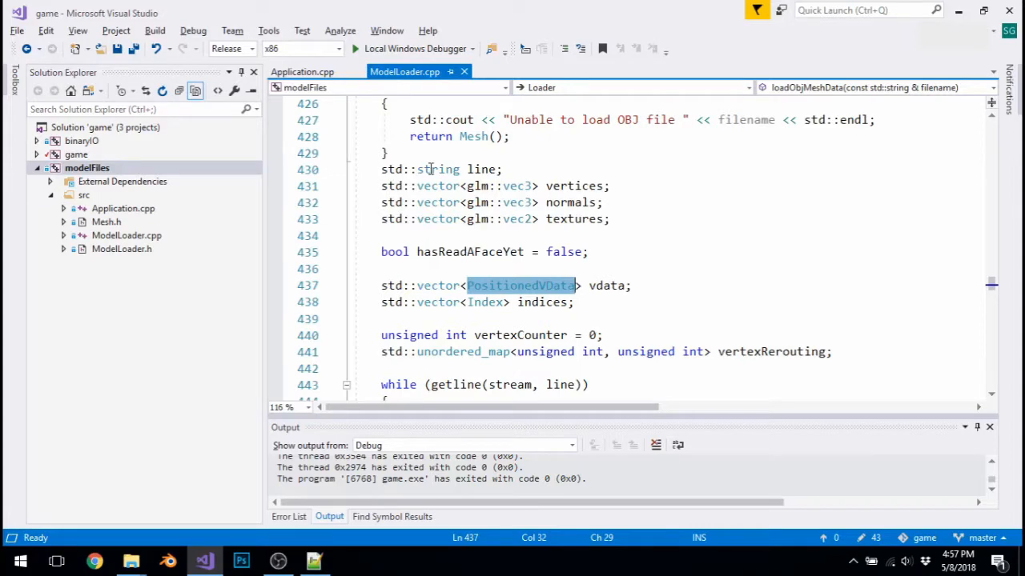
pyautogui.scroll(-3)
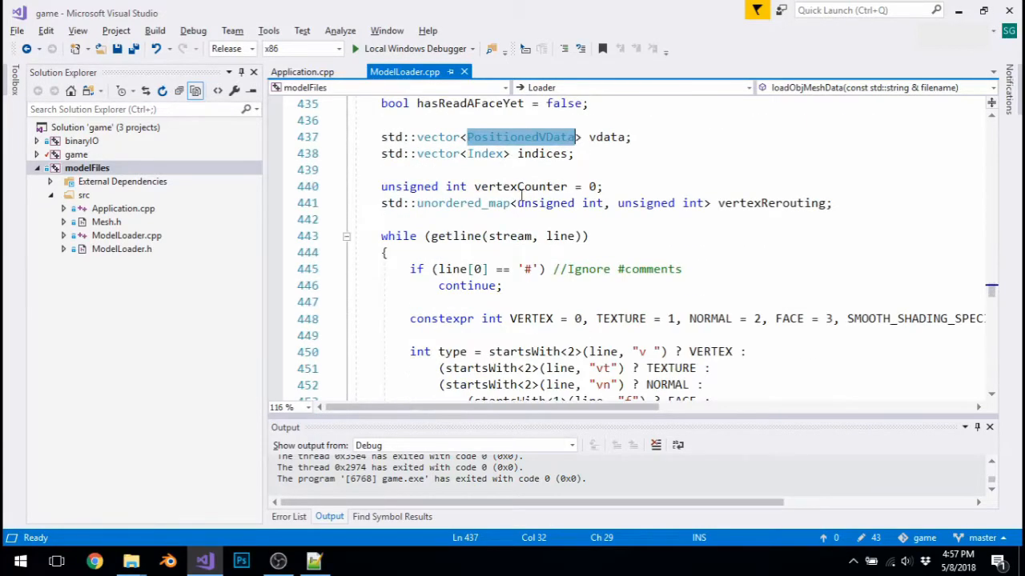
pyautogui.scroll(3)
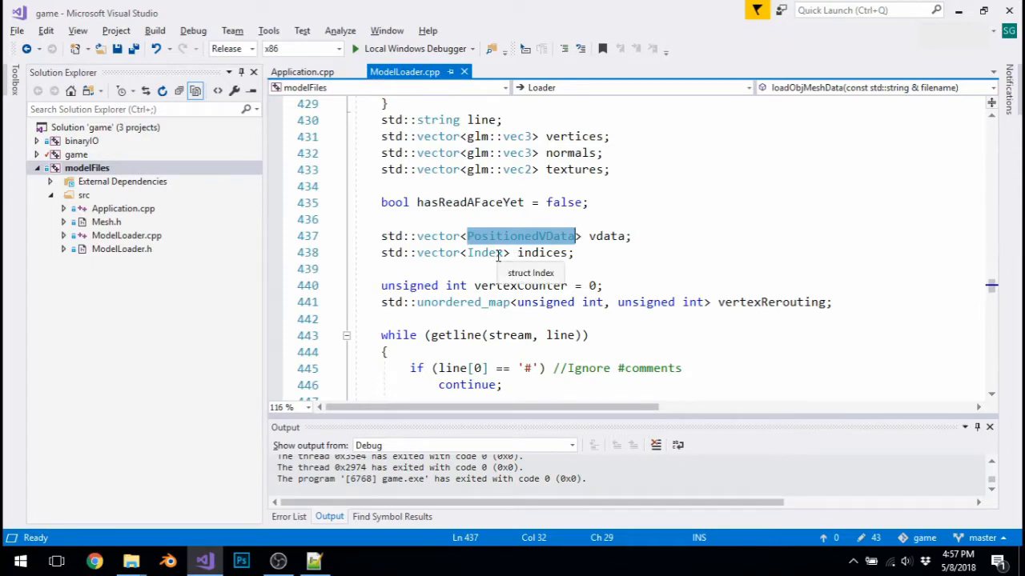
pyautogui.scroll(3)
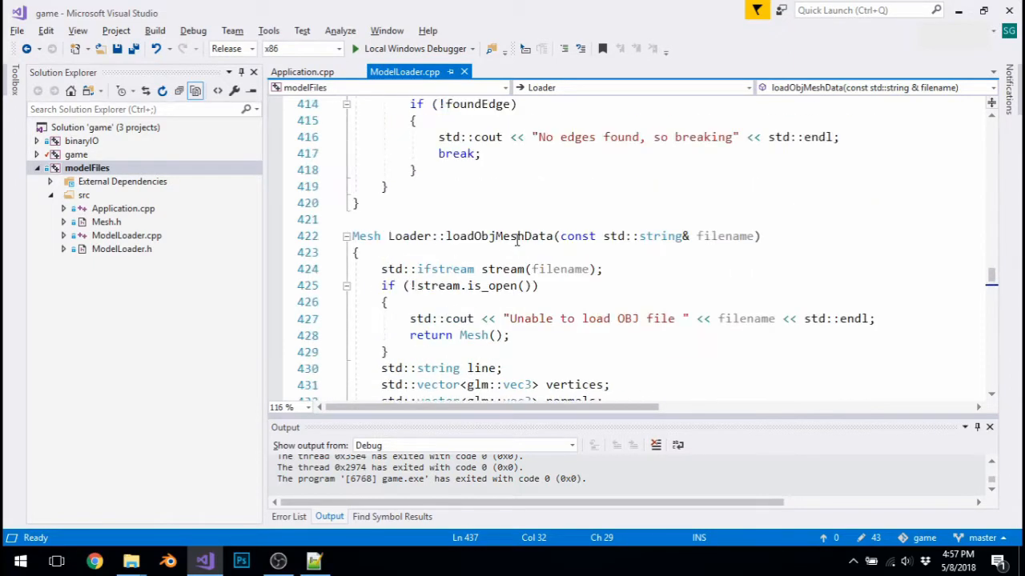
pyautogui.scroll(3)
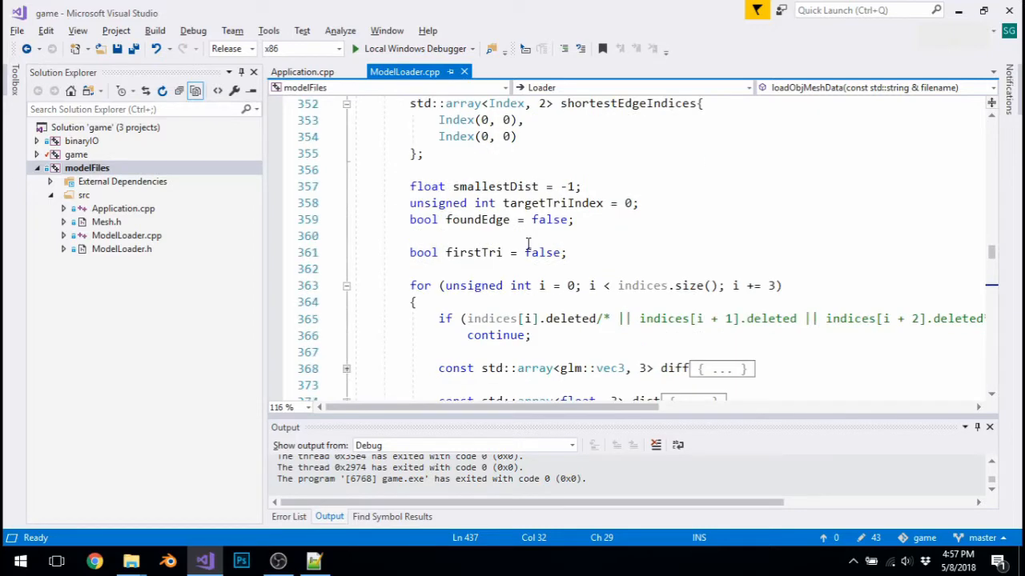
pyautogui.scroll(3)
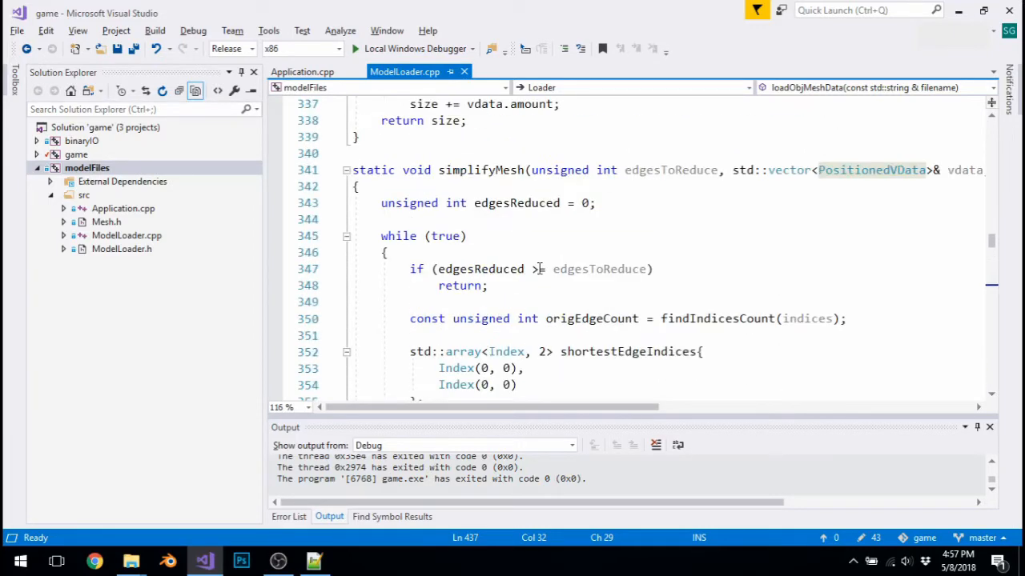
pyautogui.scroll(-3)
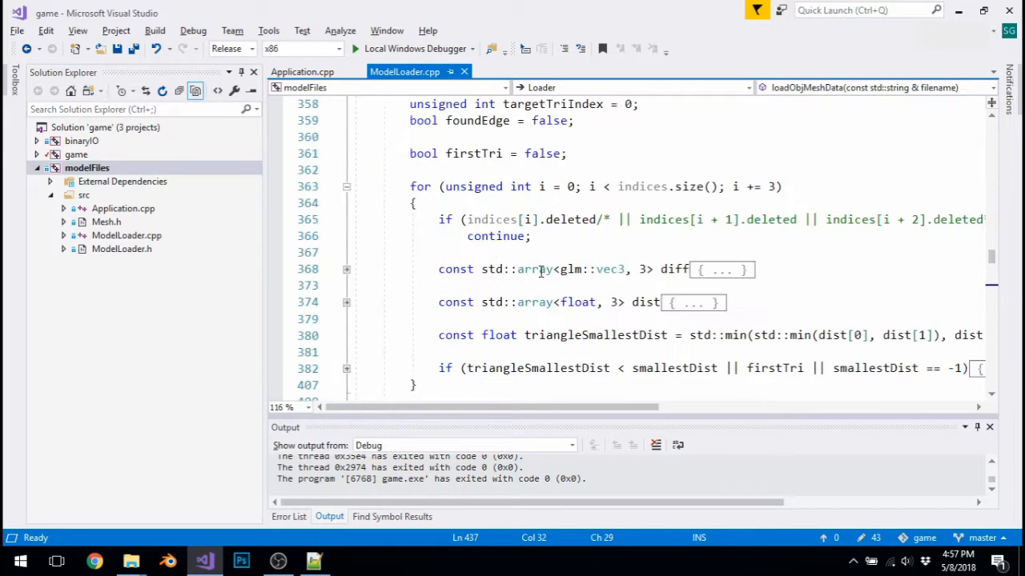
pyautogui.scroll(-3)
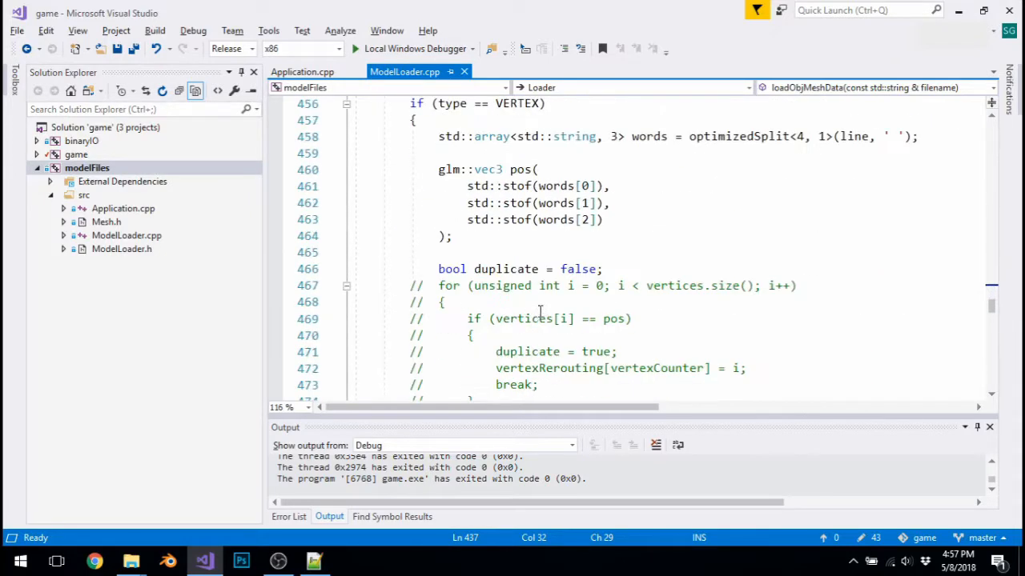
pyautogui.scroll(3)
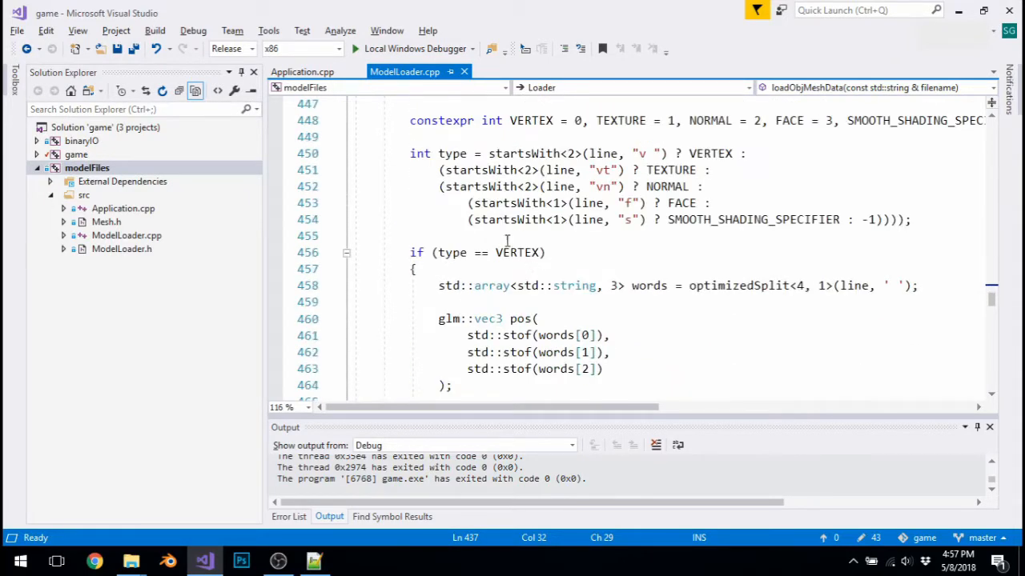
pyautogui.click(472, 48)
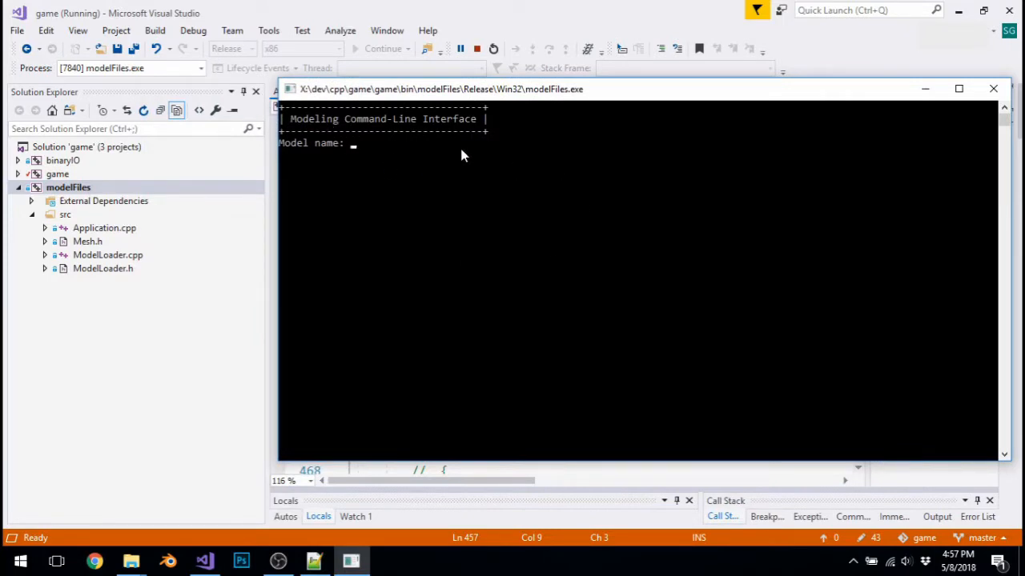
# Enter the model name DeciduousTree at the modelFiles console prompt
pyautogui.write('DeciduousTree')
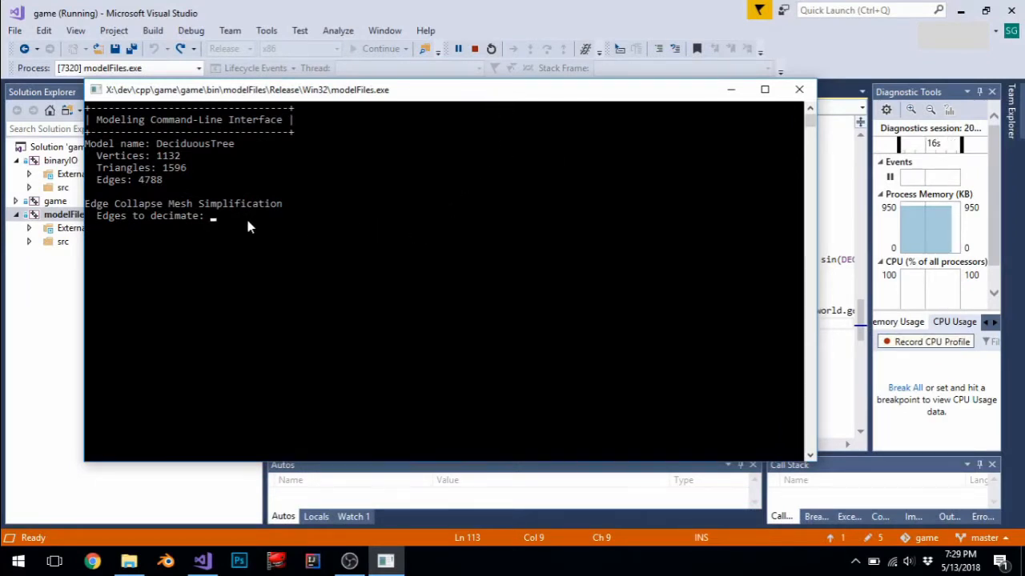
pyautogui.moveTo(174, 210)
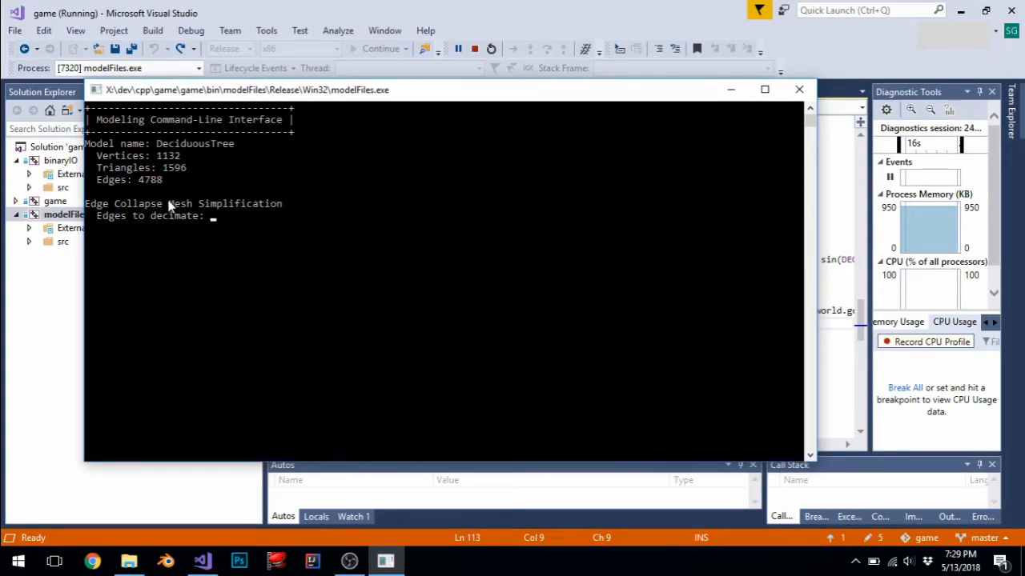
pyautogui.moveTo(152, 179)
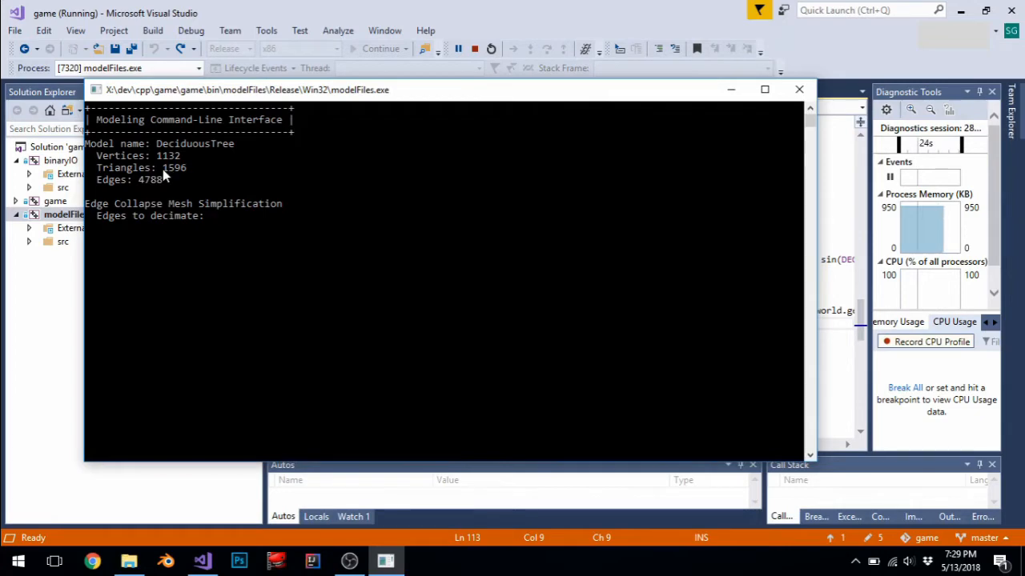
pyautogui.moveTo(221, 102)
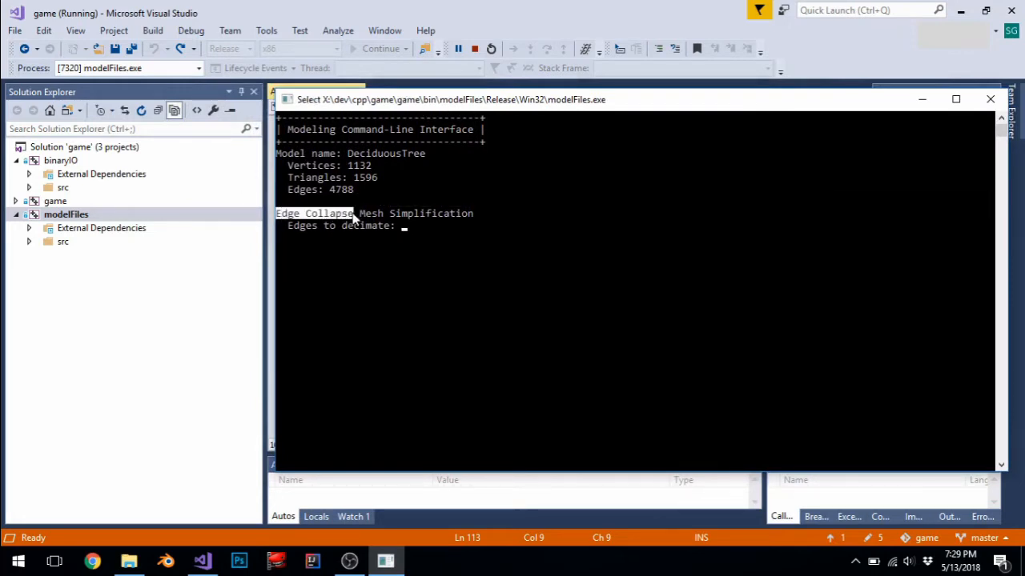
pyautogui.moveTo(394, 242)
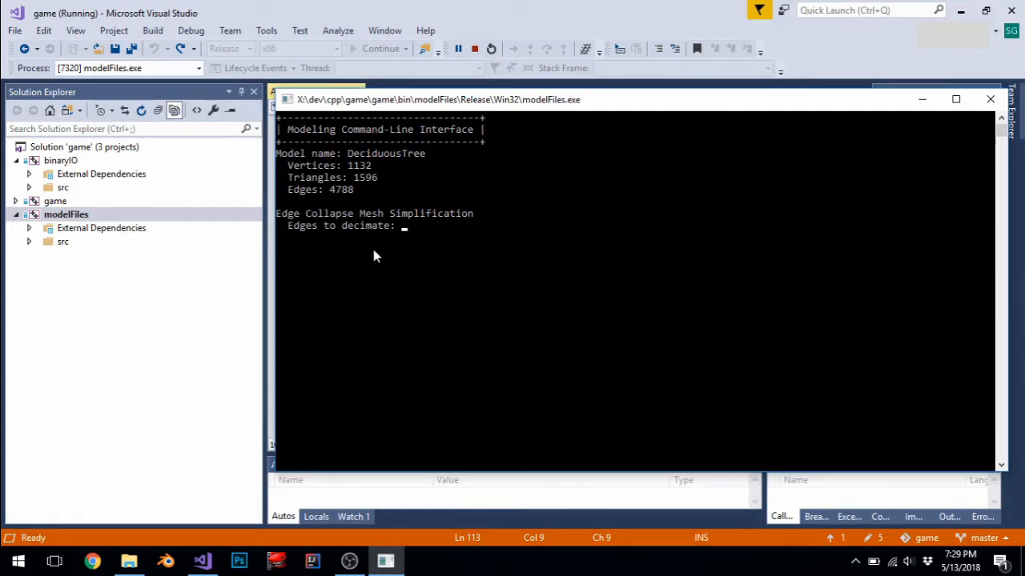
pyautogui.moveTo(359, 274)
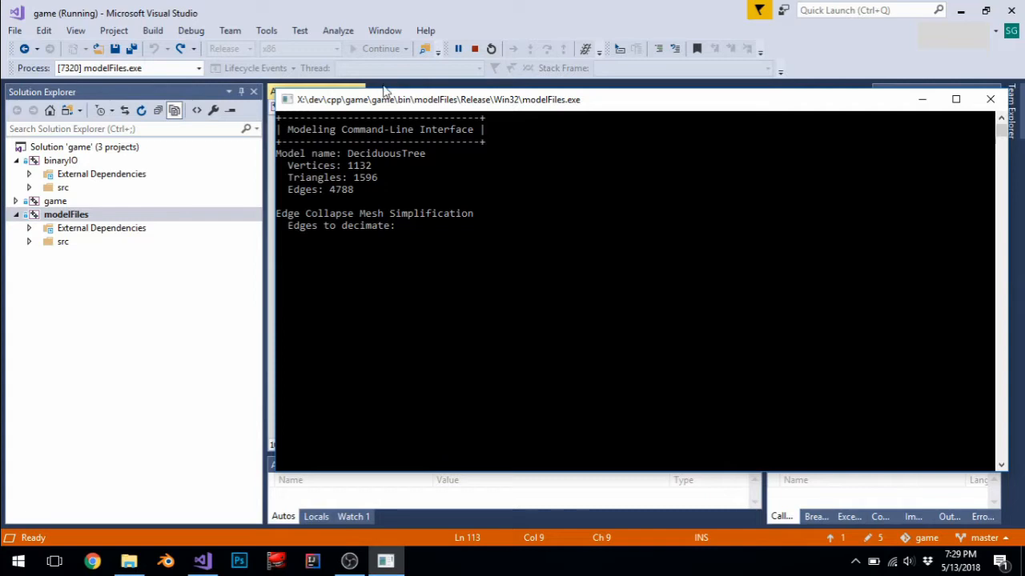
pyautogui.moveTo(385, 115)
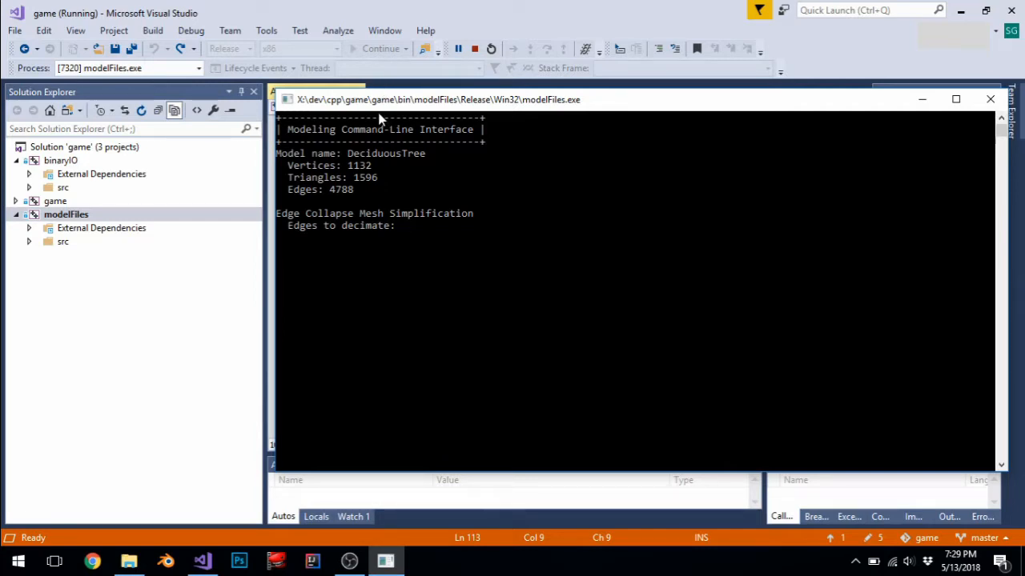
pyautogui.moveTo(371, 131)
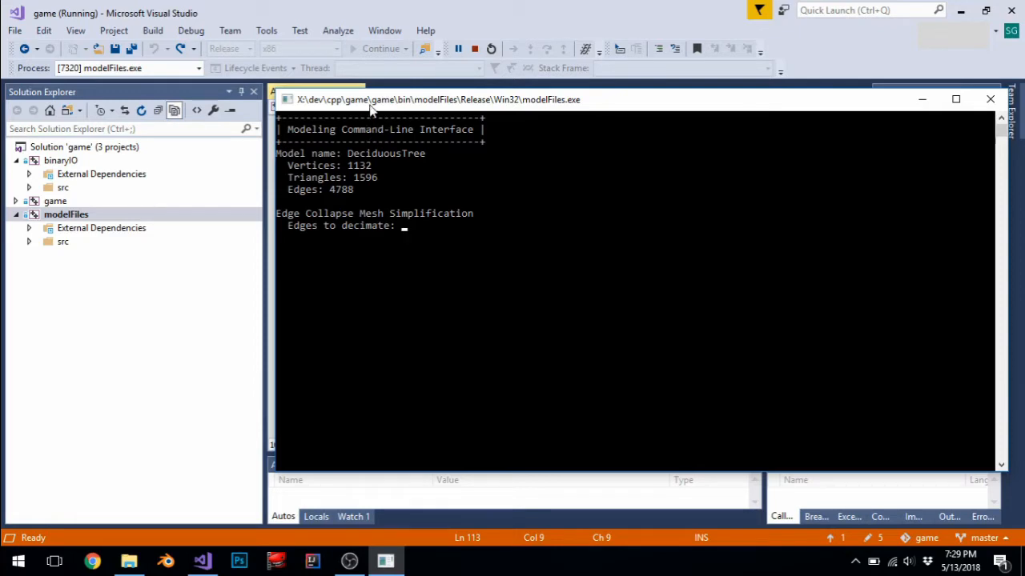
pyautogui.moveTo(625, 332)
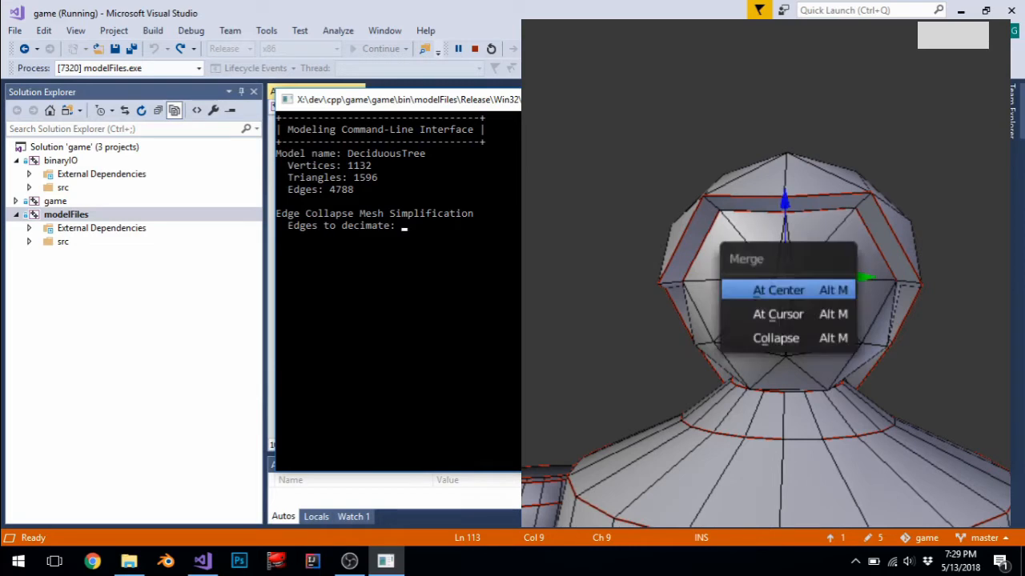
# Merge the selected head vertices via Blender's Merge menu
pyautogui.click(778, 290)
pyautogui.write('2000')
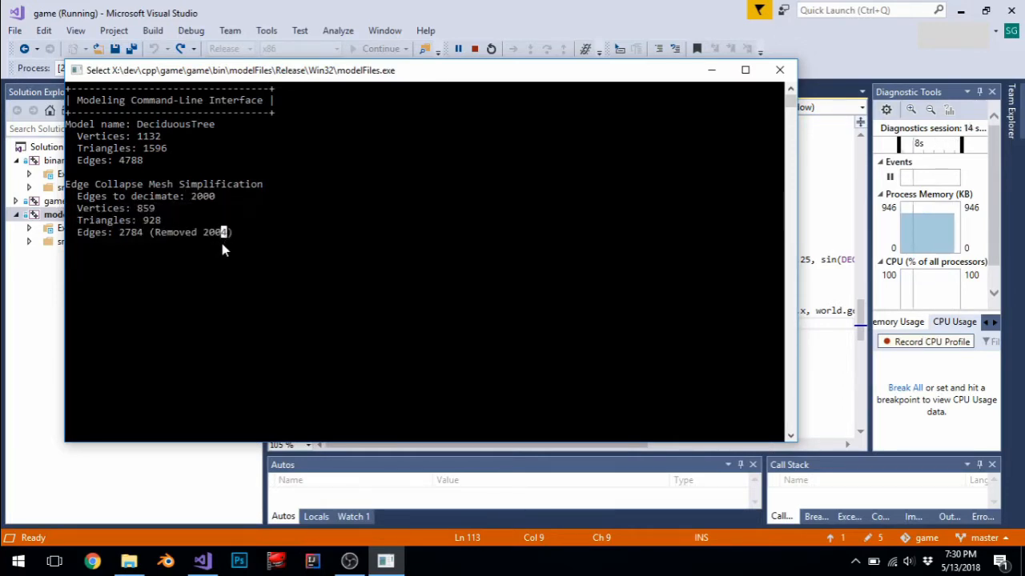
pyautogui.moveTo(202, 246)
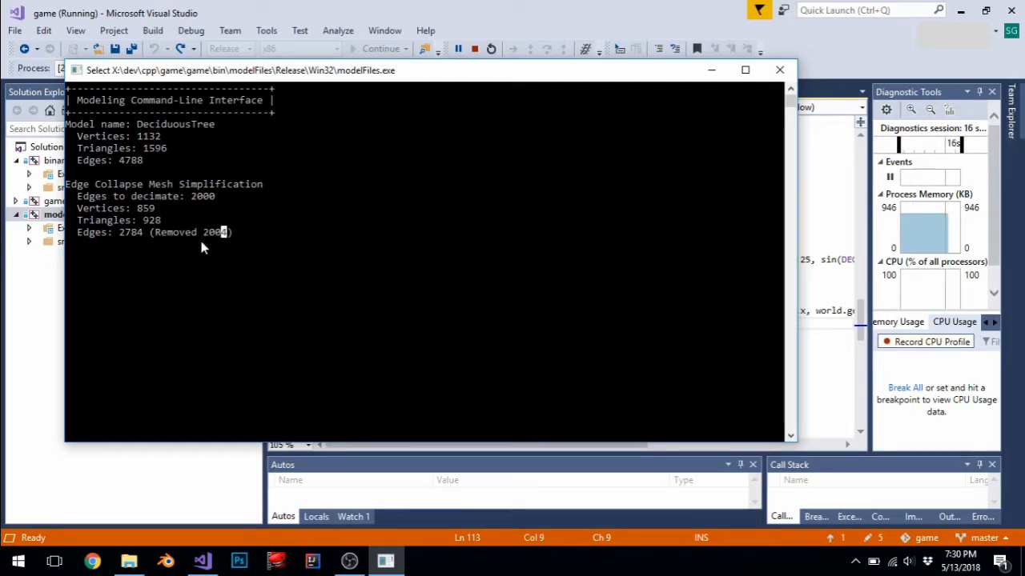
pyautogui.moveTo(222, 125)
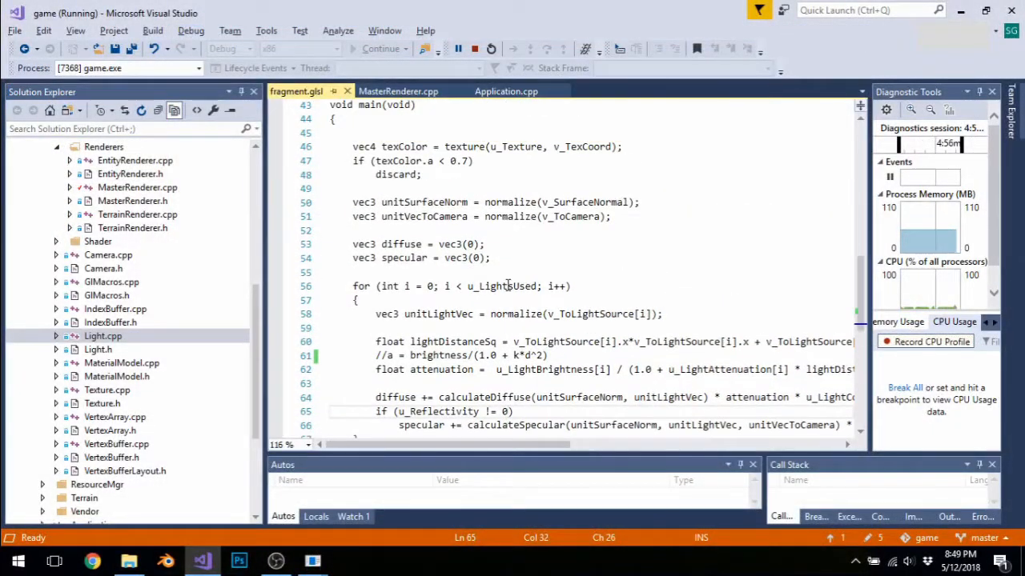
pyautogui.scroll(-3)
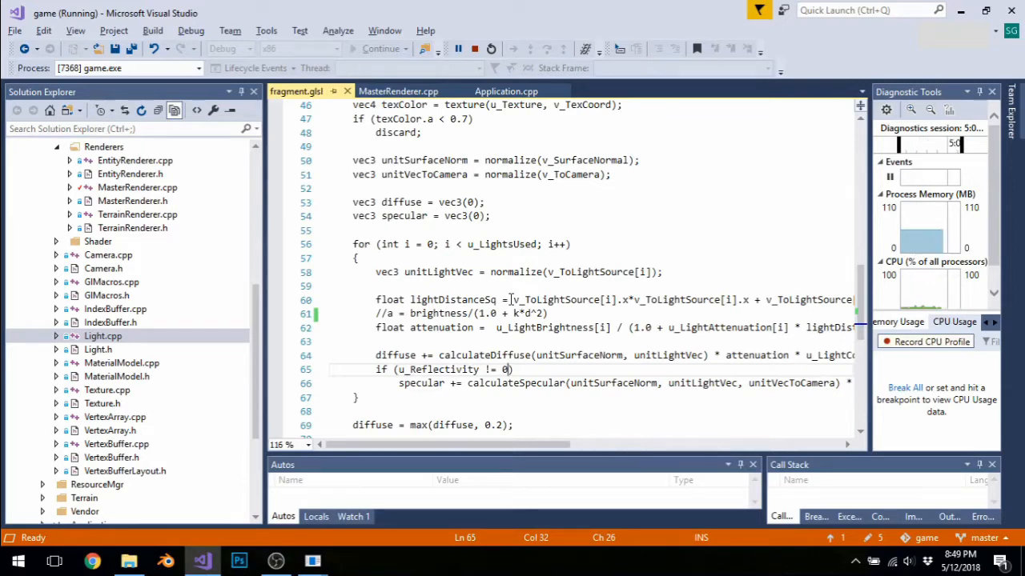
pyautogui.scroll(3)
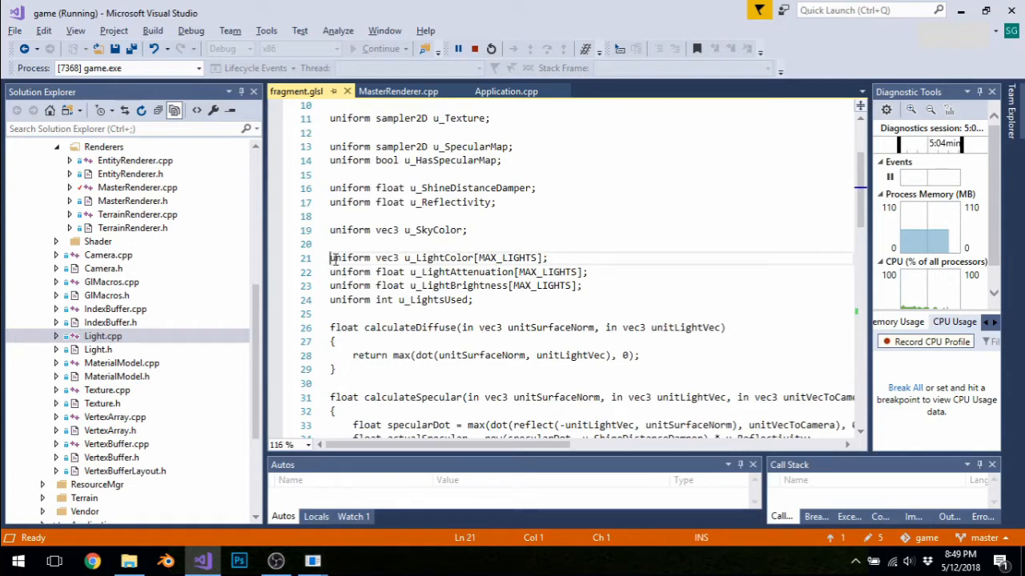
pyautogui.scroll(-3)
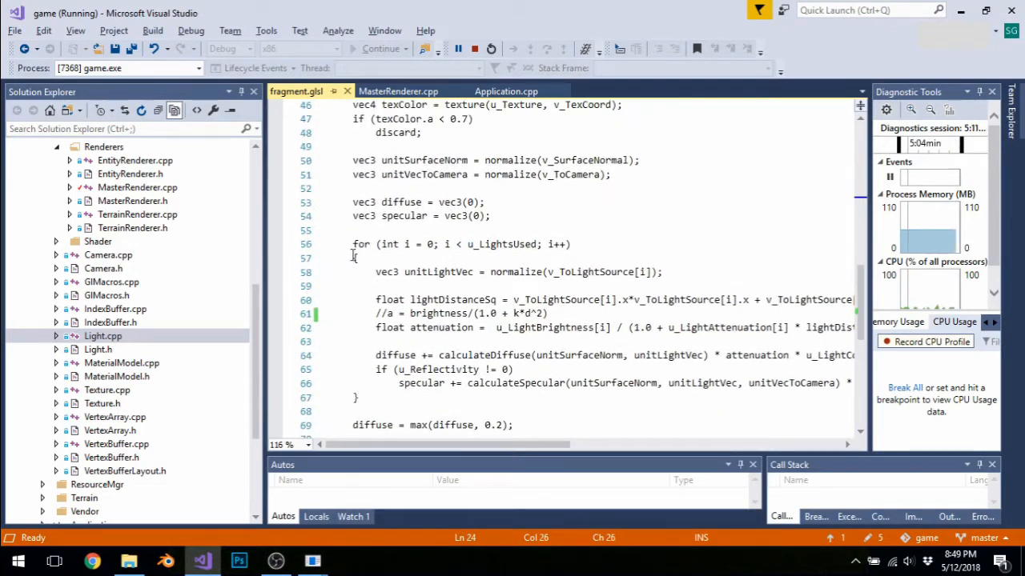
pyautogui.moveTo(353, 258); pyautogui.dragTo(393, 383)
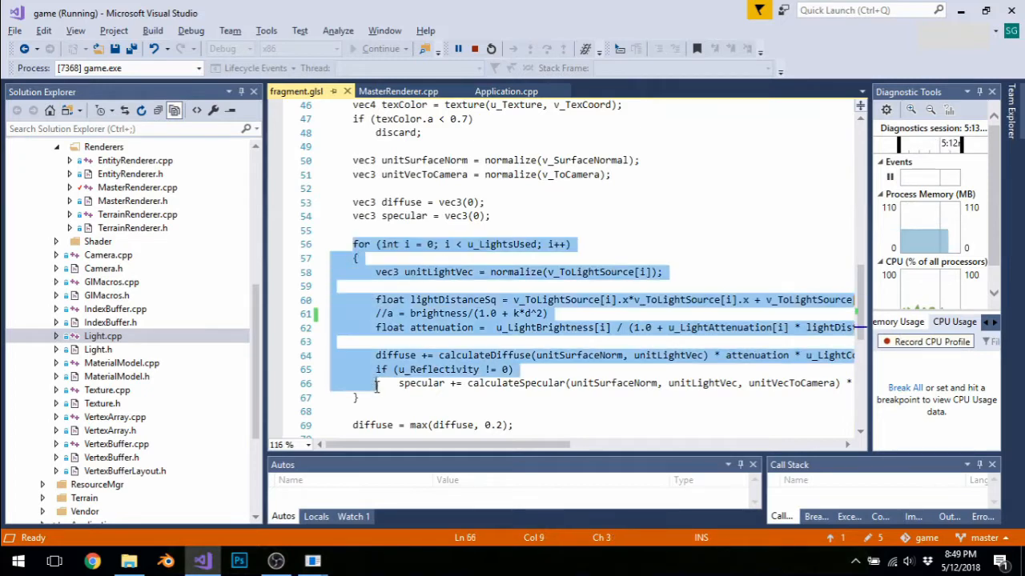
pyautogui.click(376, 272)
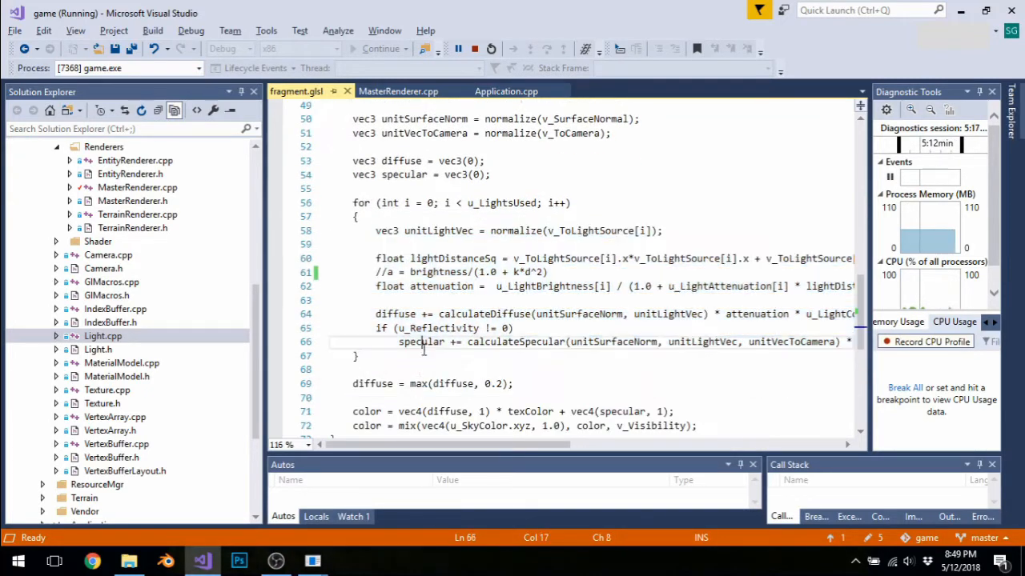
pyautogui.scroll(3)
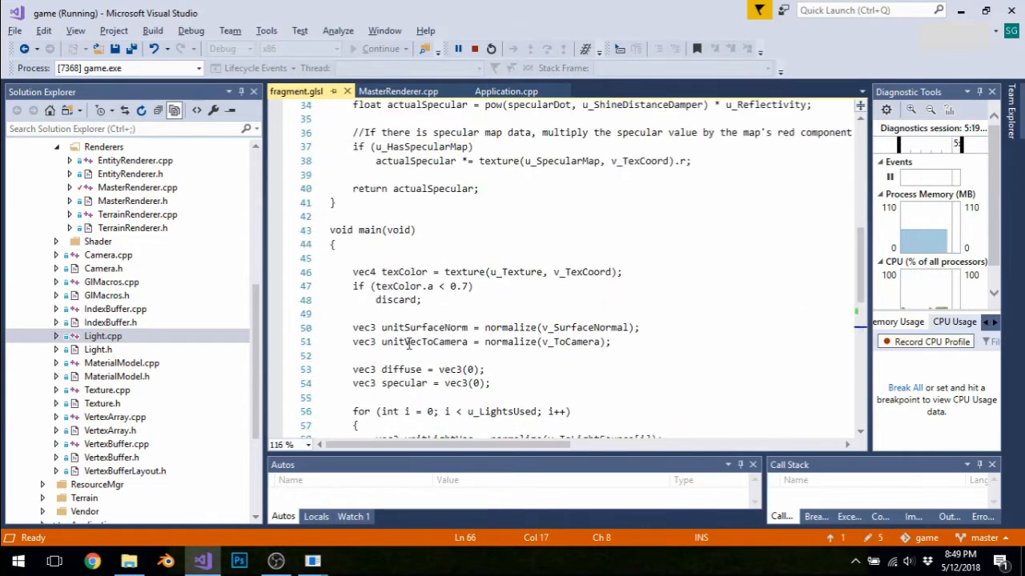
pyautogui.scroll(3)
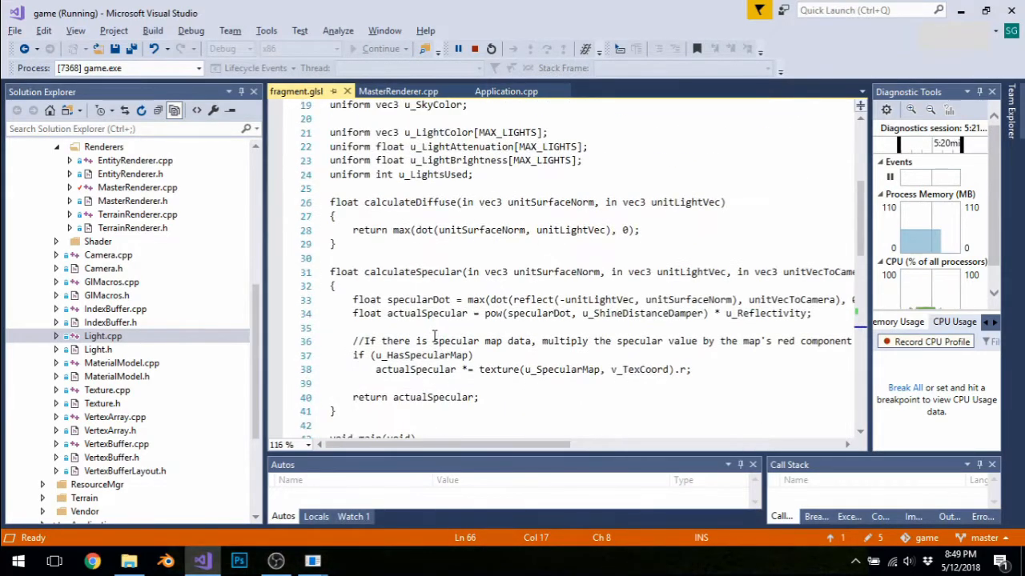
pyautogui.scroll(3)
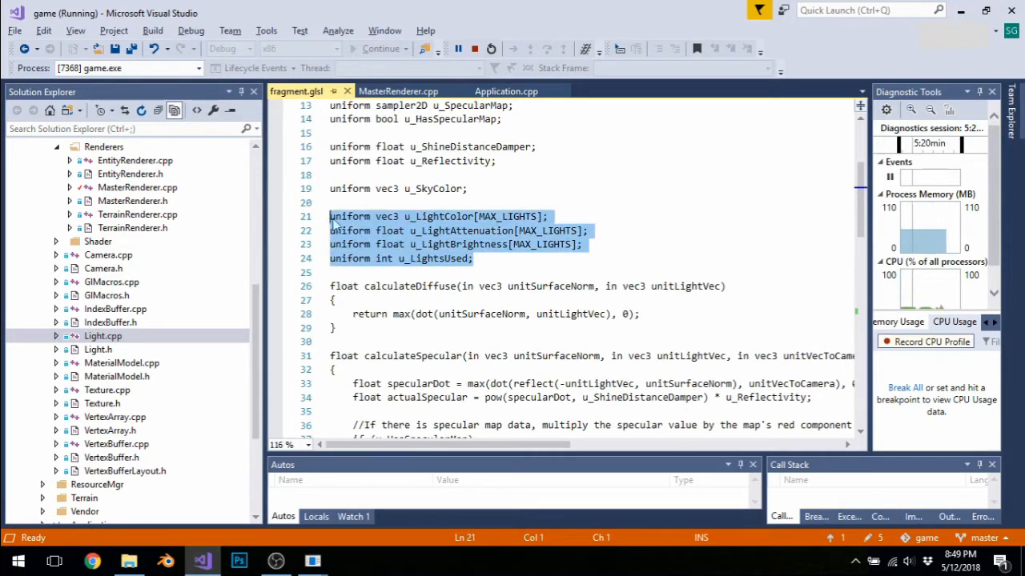
pyautogui.doubleClick(462, 230)
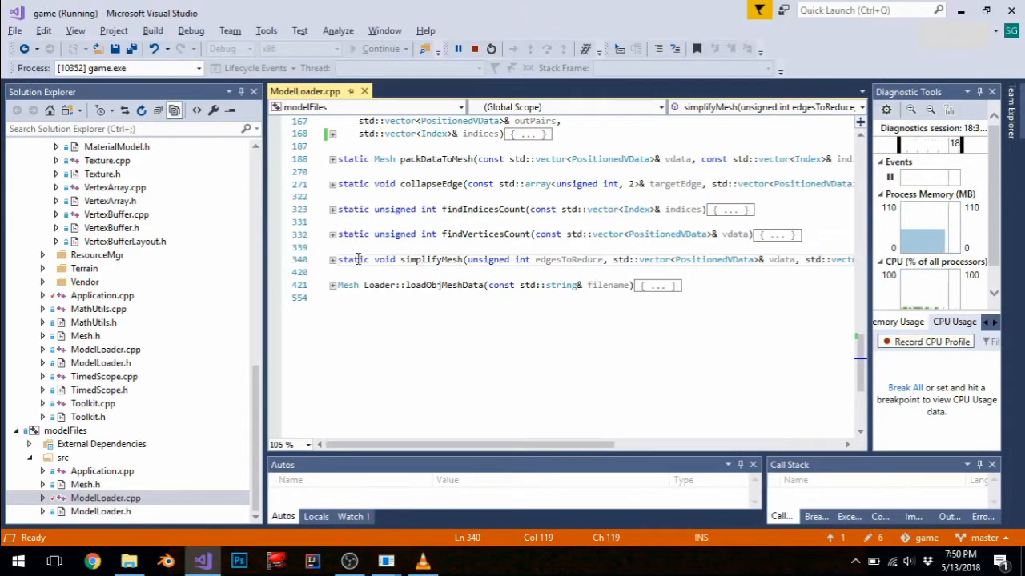
# Expand simplifyMesh to reveal its edge-reduction loop and shortest-edge search
pyautogui.click(332, 260)
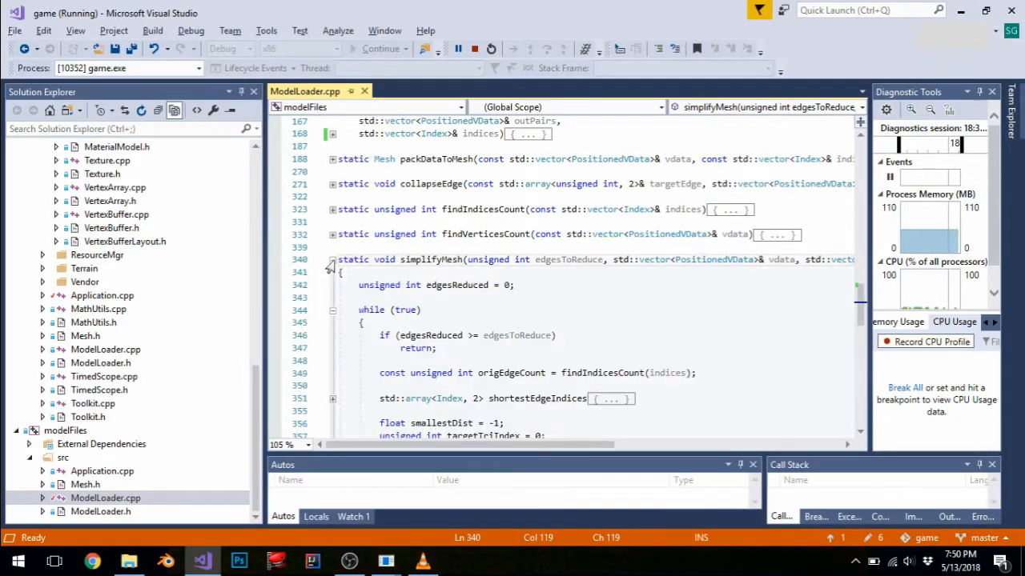
pyautogui.scroll(-3)
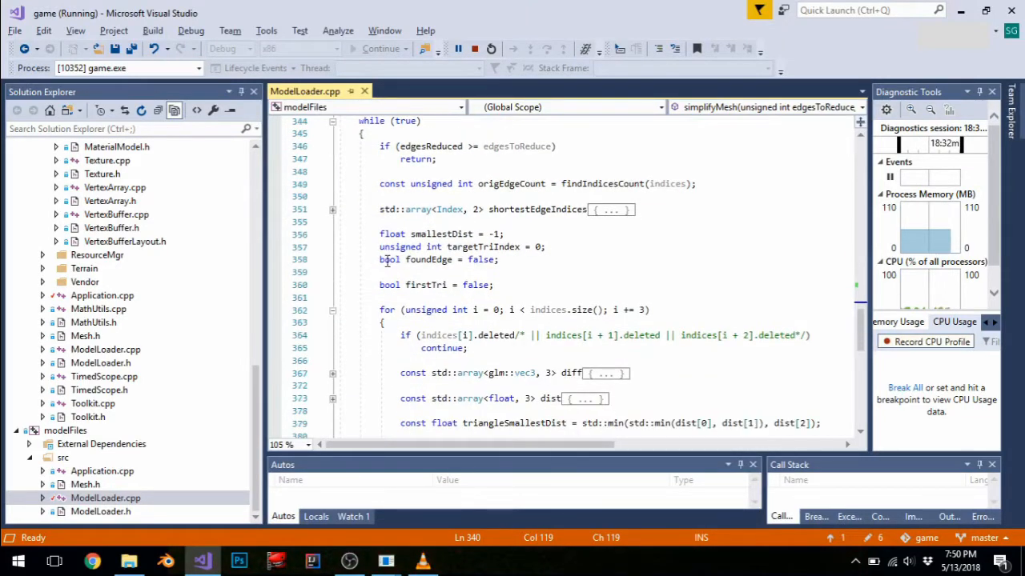